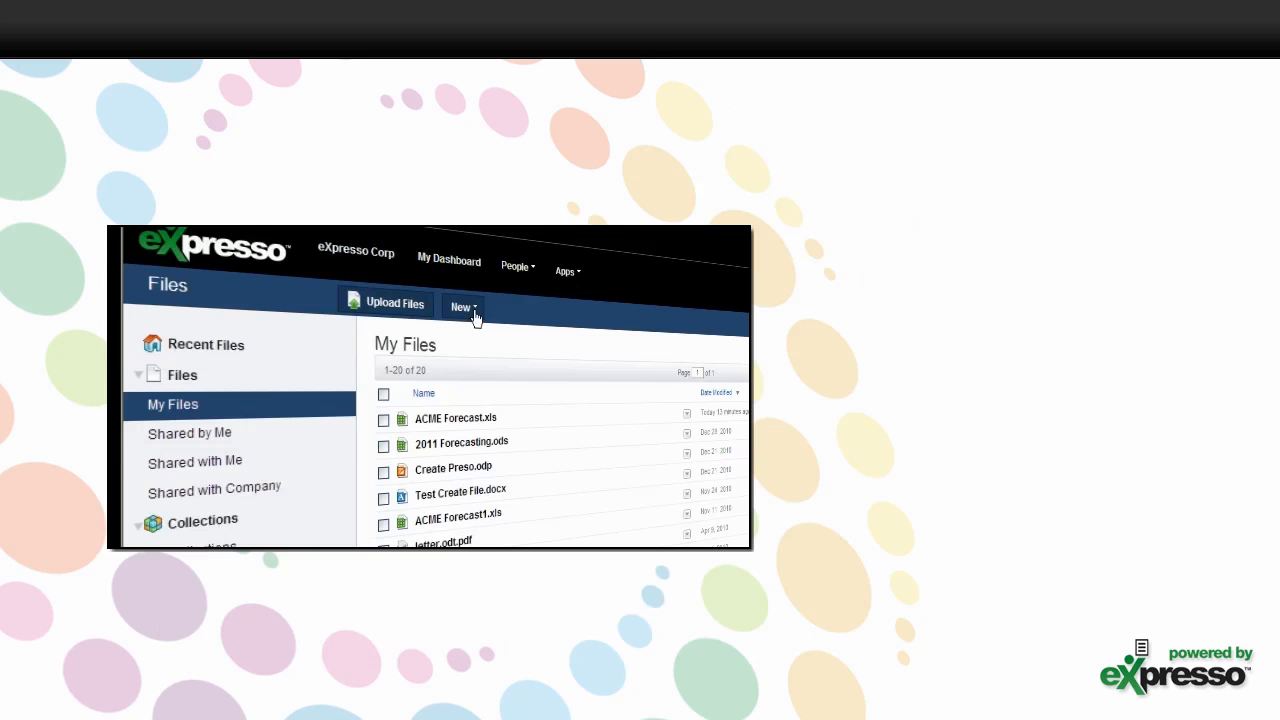
Step: Start creating a new presentation from the New menu with eXpresso
left_click(461, 307)
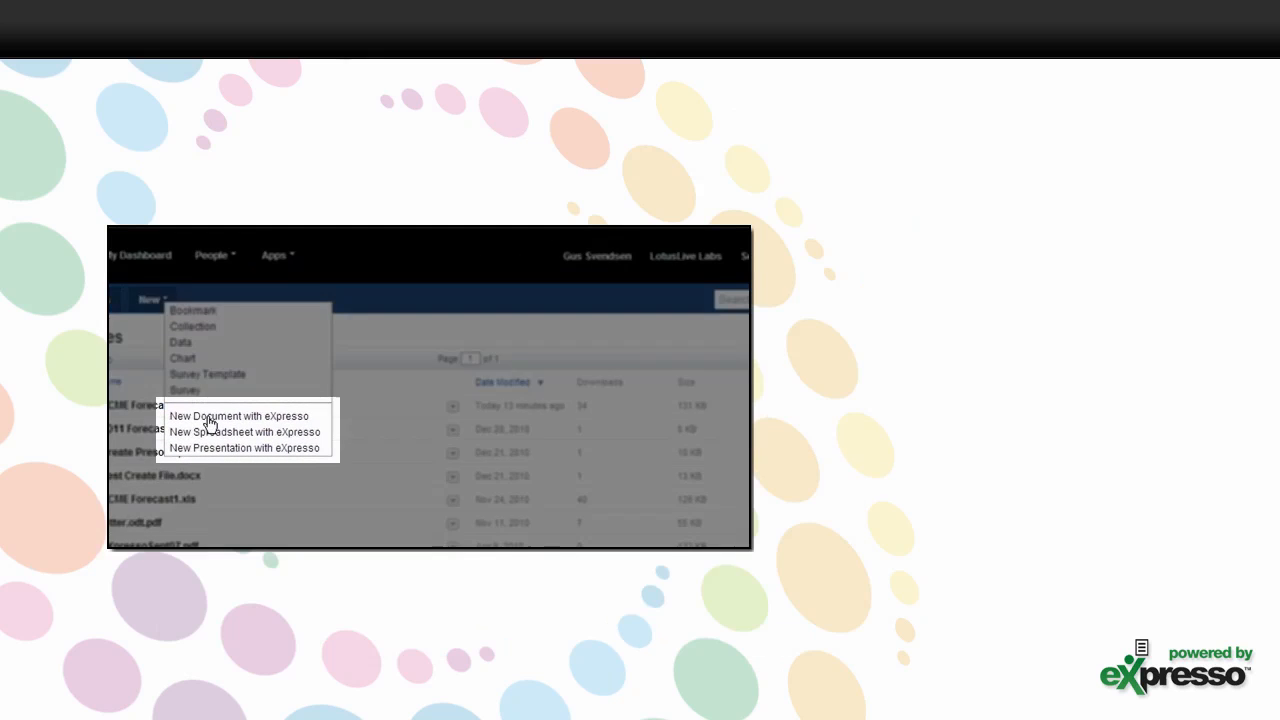
mouse_move(211, 451)
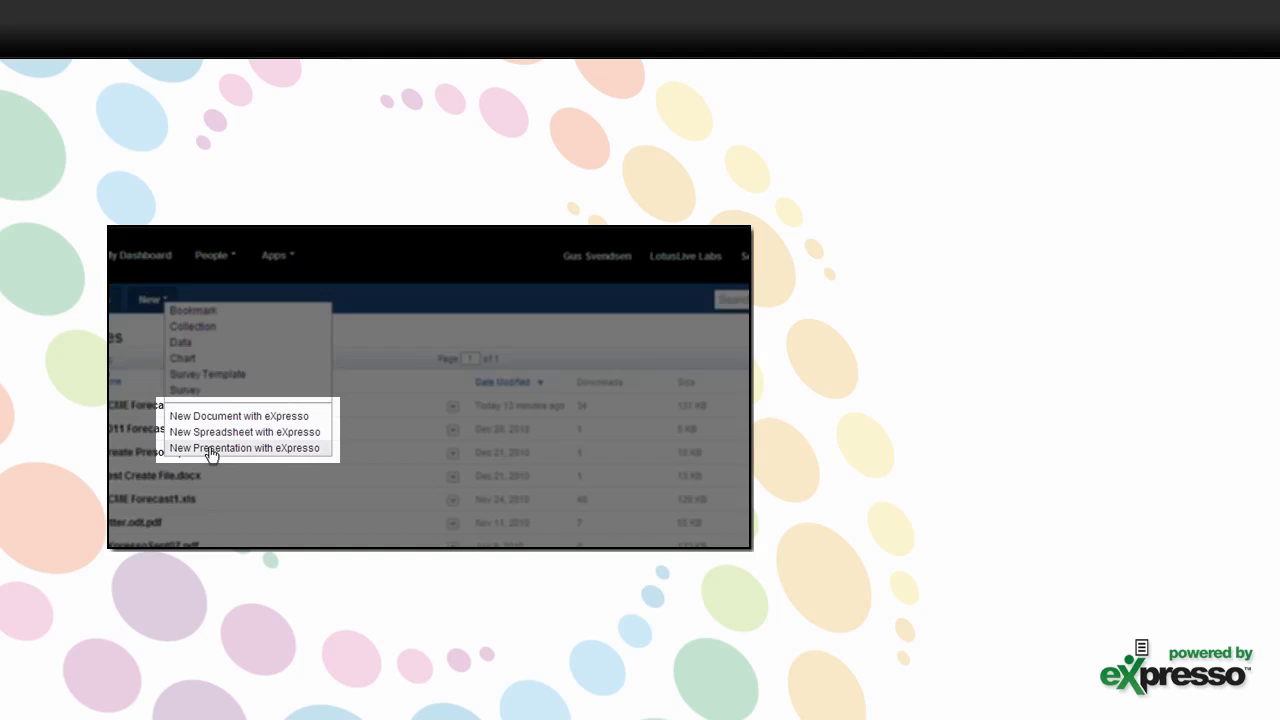
left_click(244, 447)
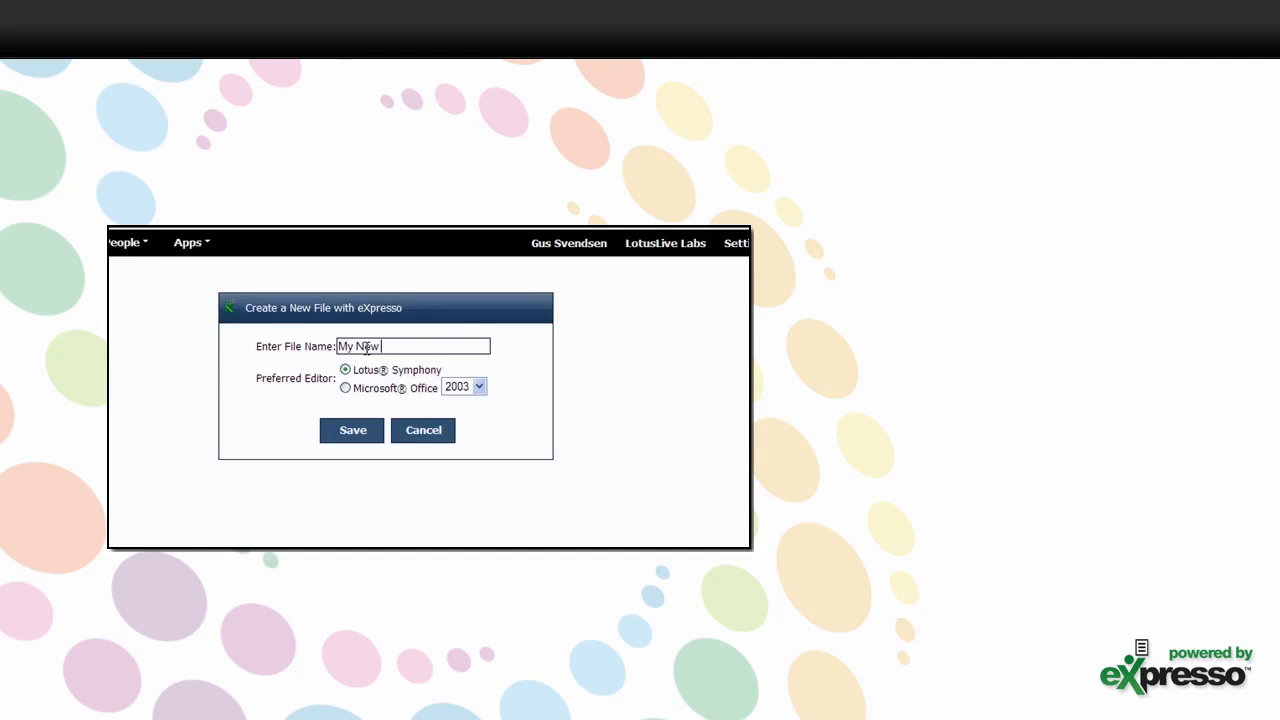
Step: Name the new file 'My New Sales Prese' and save it to open the presentation
left_click(352, 430)
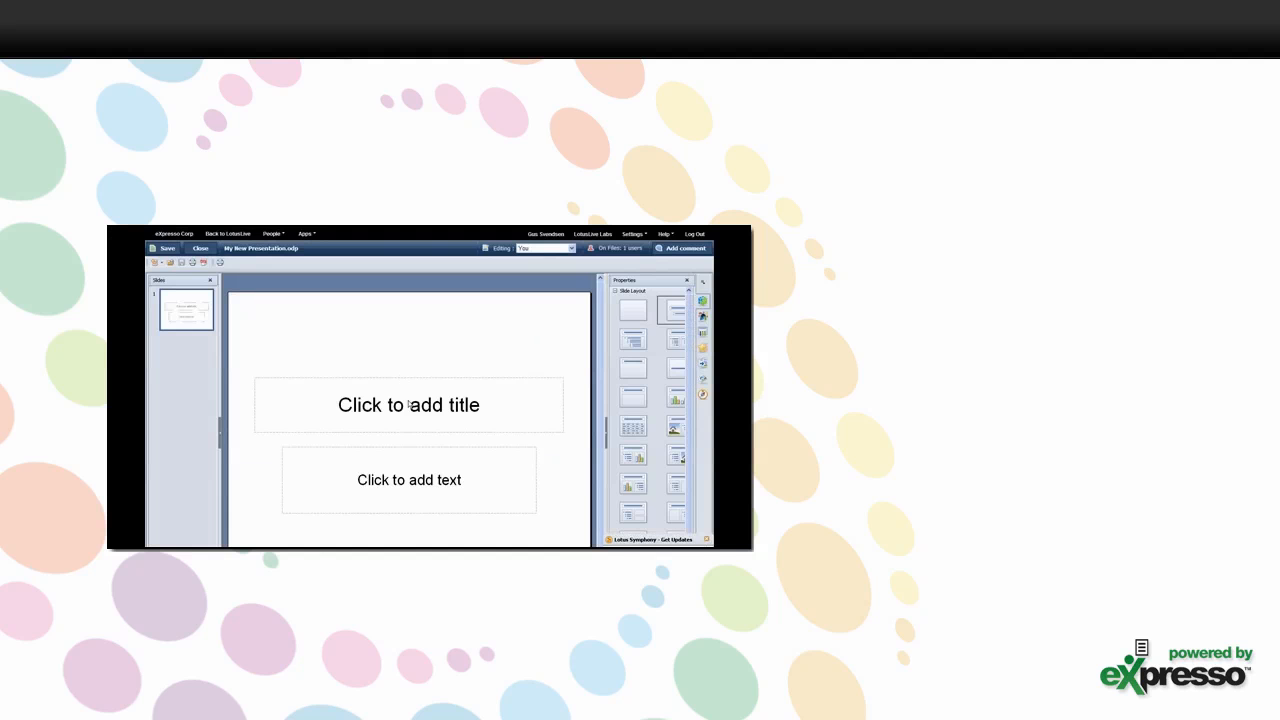
type("My New Sales Prese")
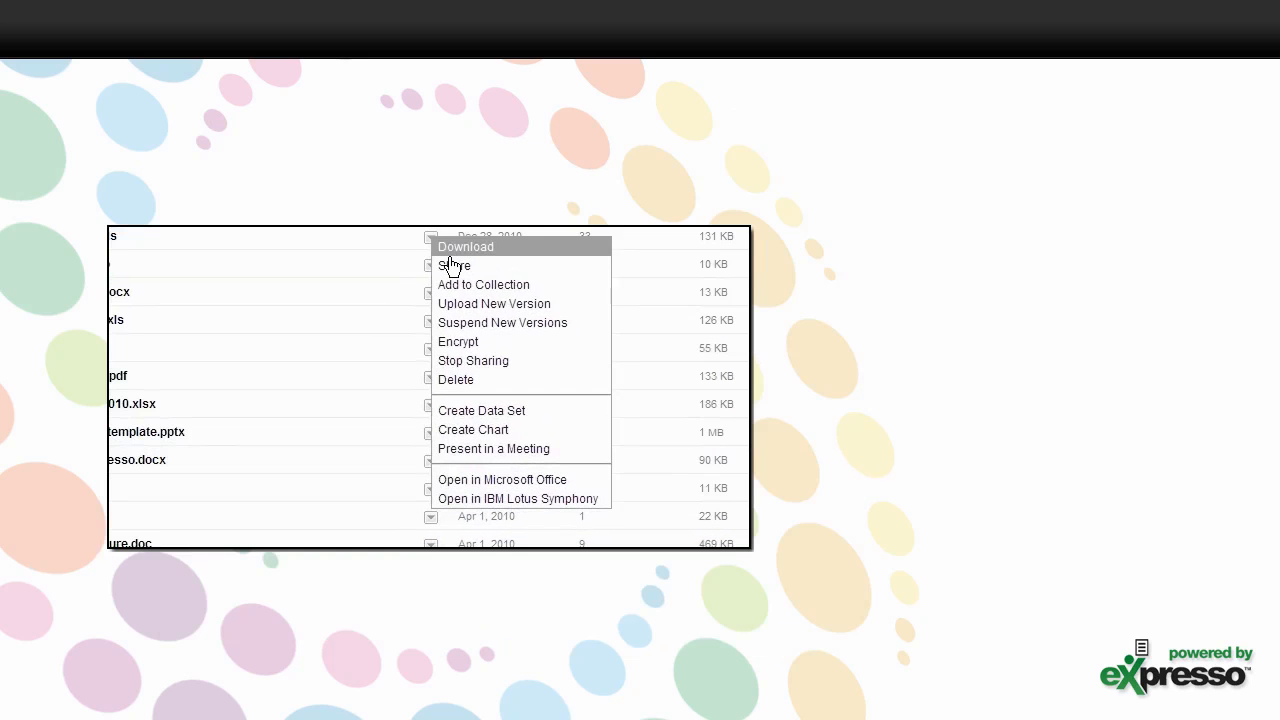
mouse_move(502, 479)
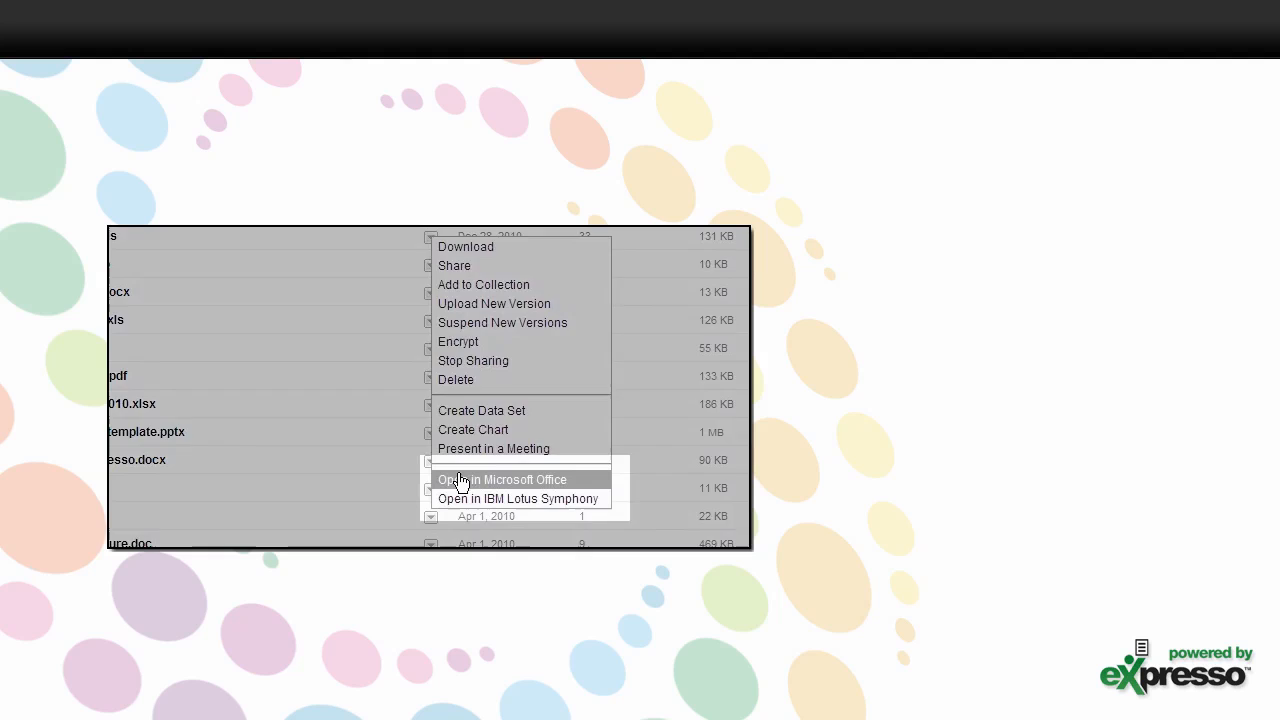
mouse_move(456, 503)
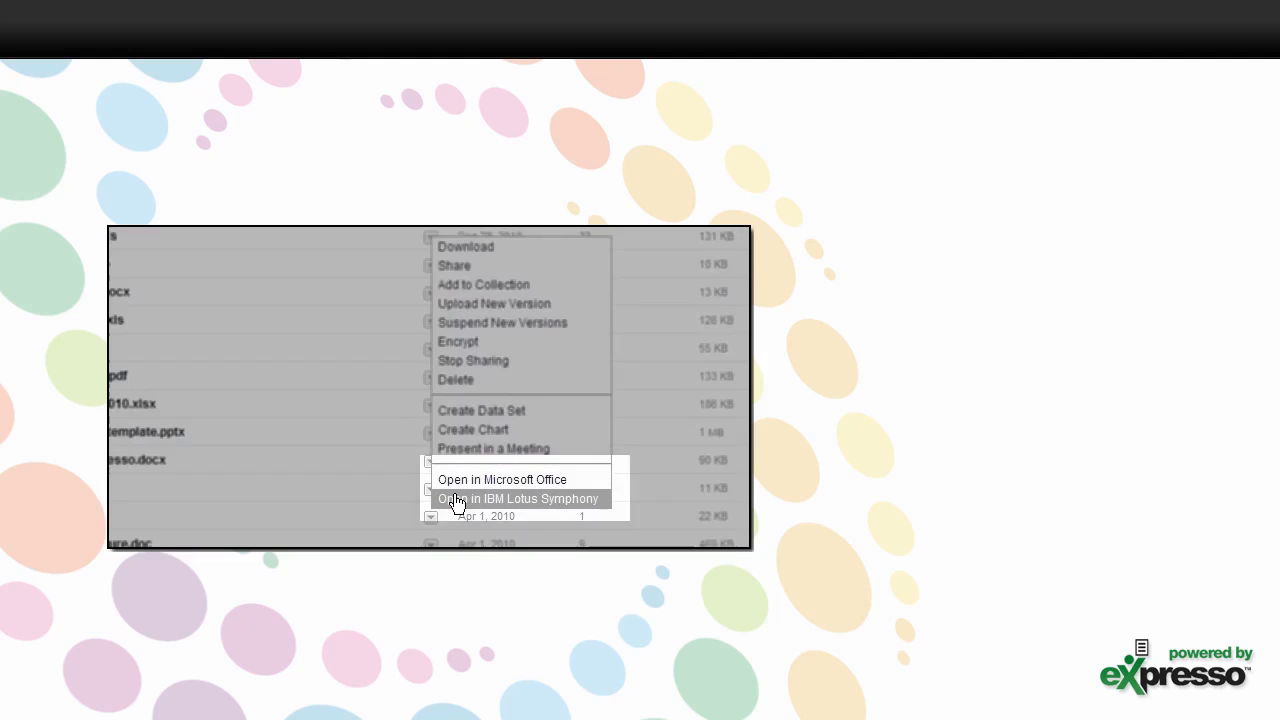
Step: Send the file from My Files to open in IBM Lotus Symphony
left_click(518, 499)
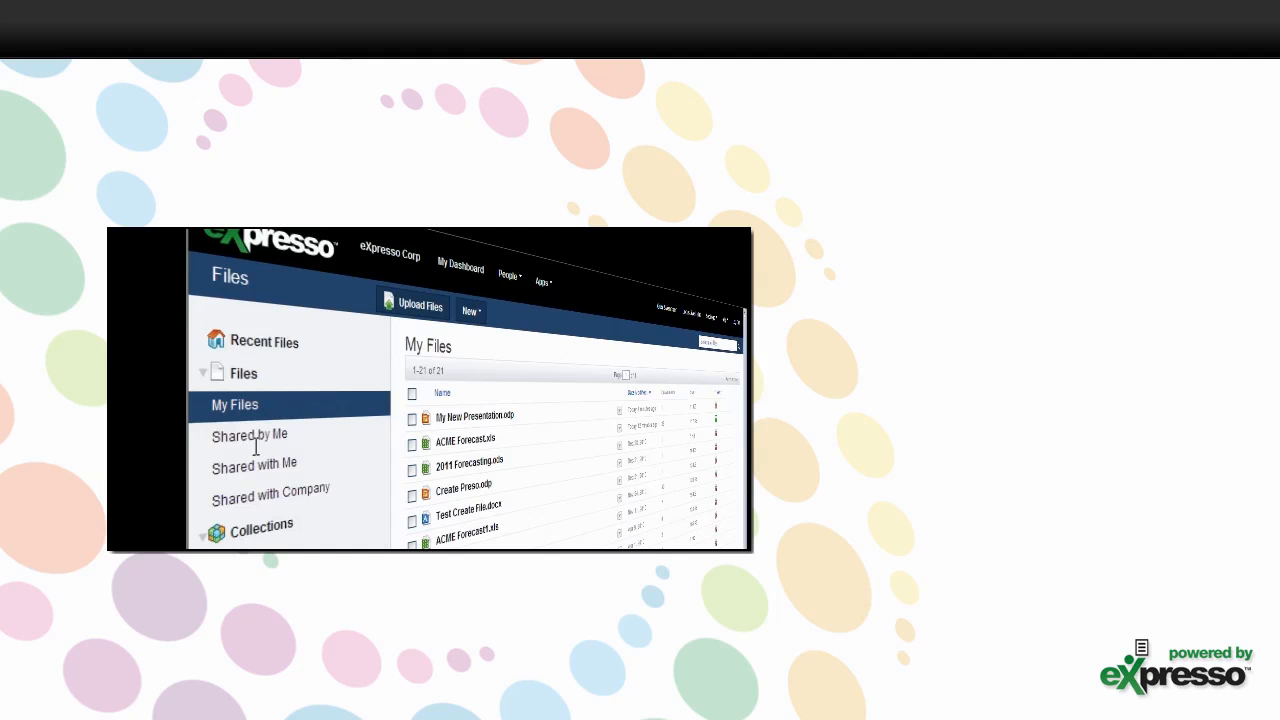
mouse_move(254, 480)
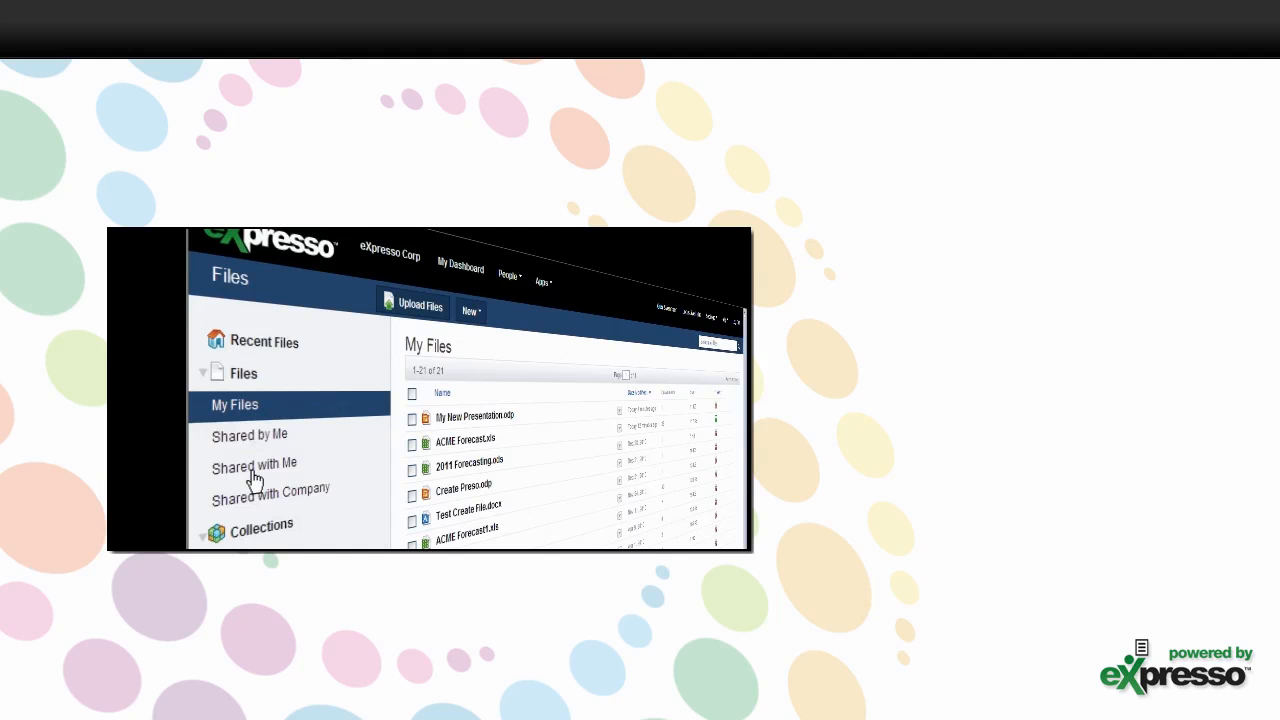
Step: List the files shared with me and show actions for Jan2011Sched_updated120710(3).ods
left_click(254, 463)
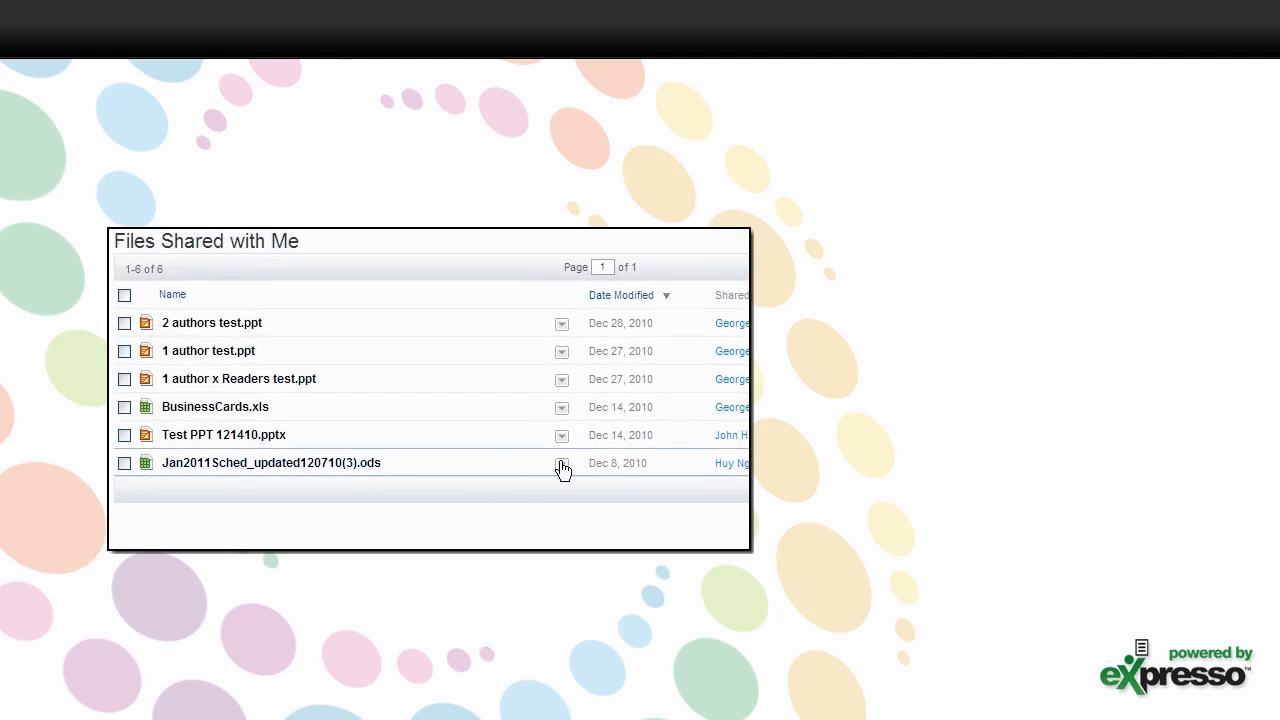
left_click(562, 466)
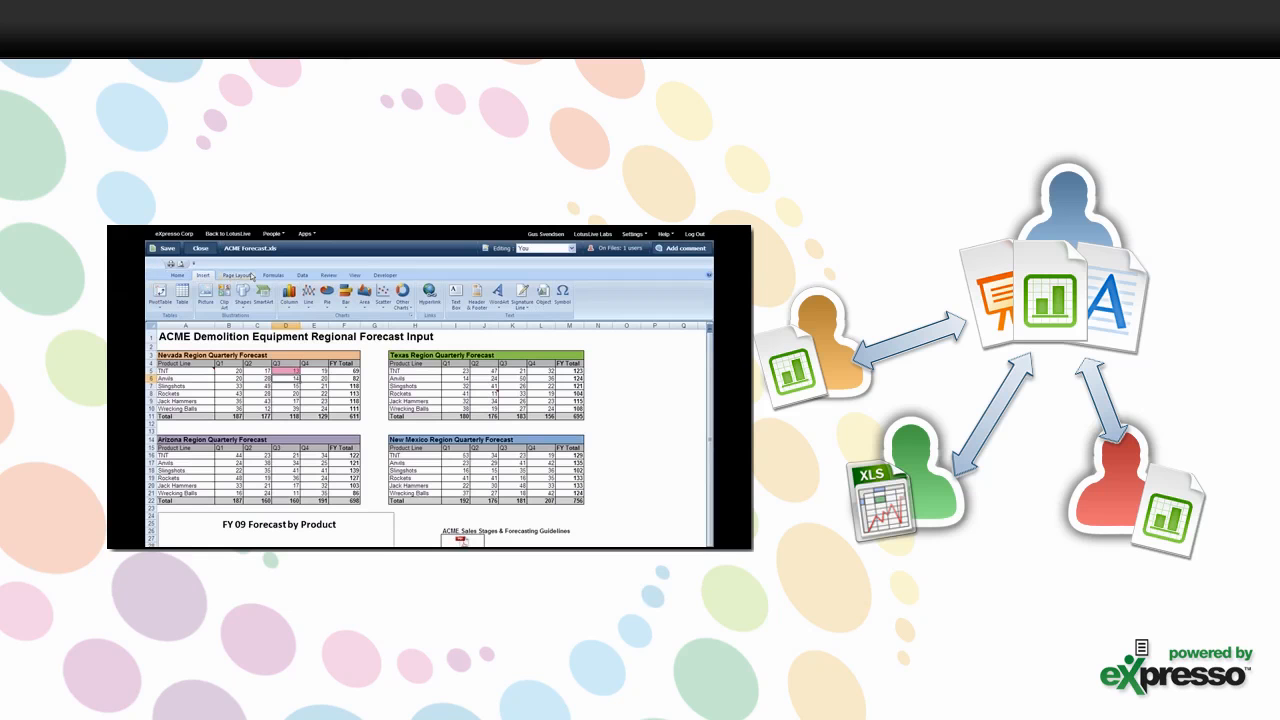
Step: Show the Formulas, Data and View ribbon tools in ACME Forecast.xls
left_click(272, 275)
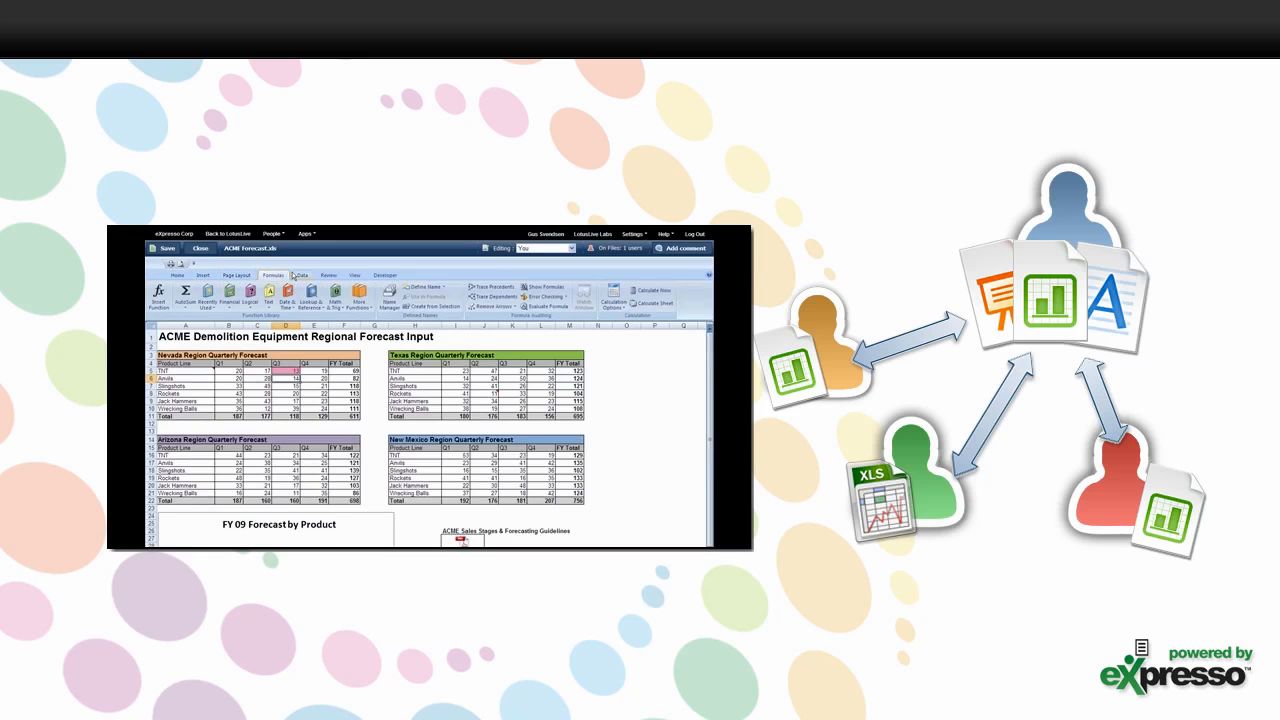
left_click(302, 275)
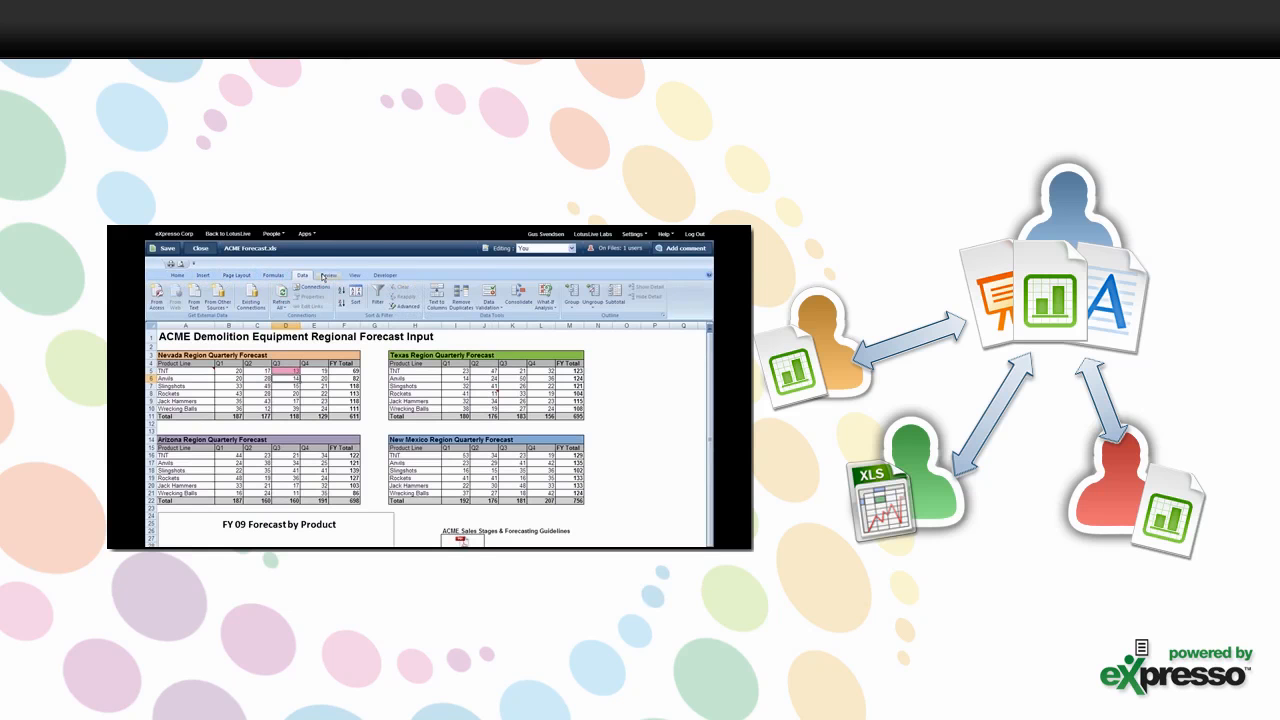
left_click(355, 275)
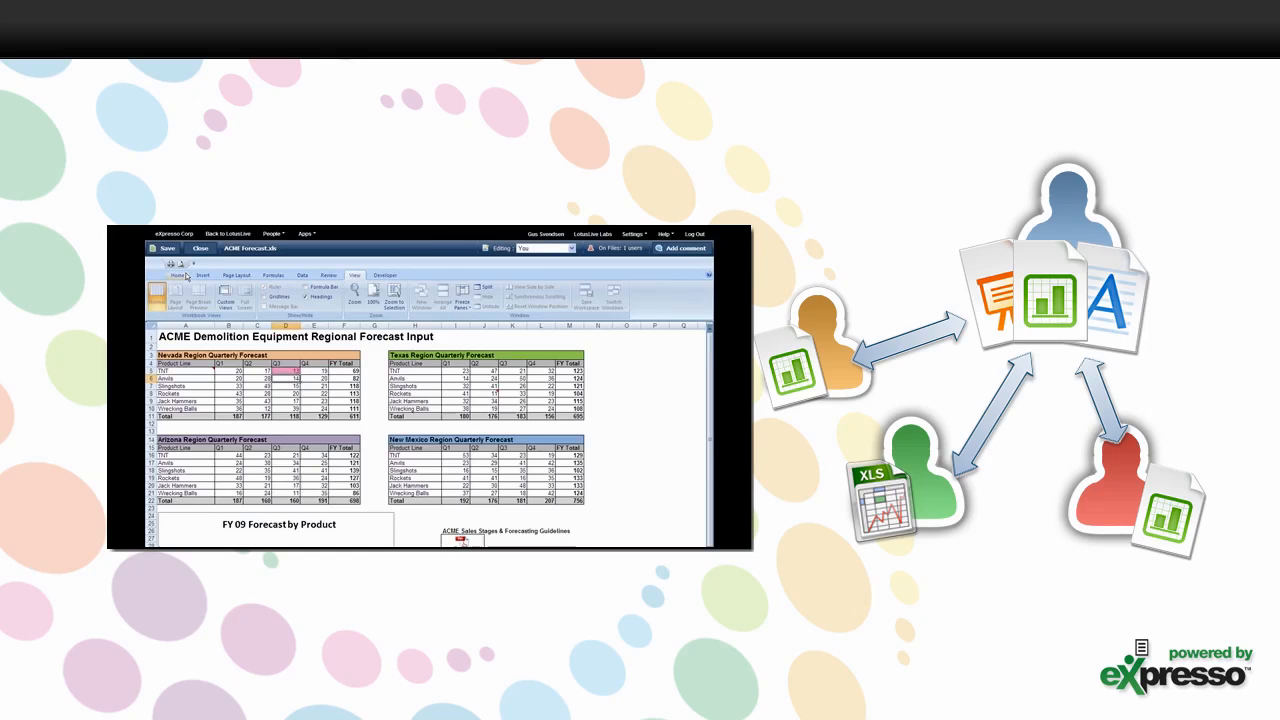